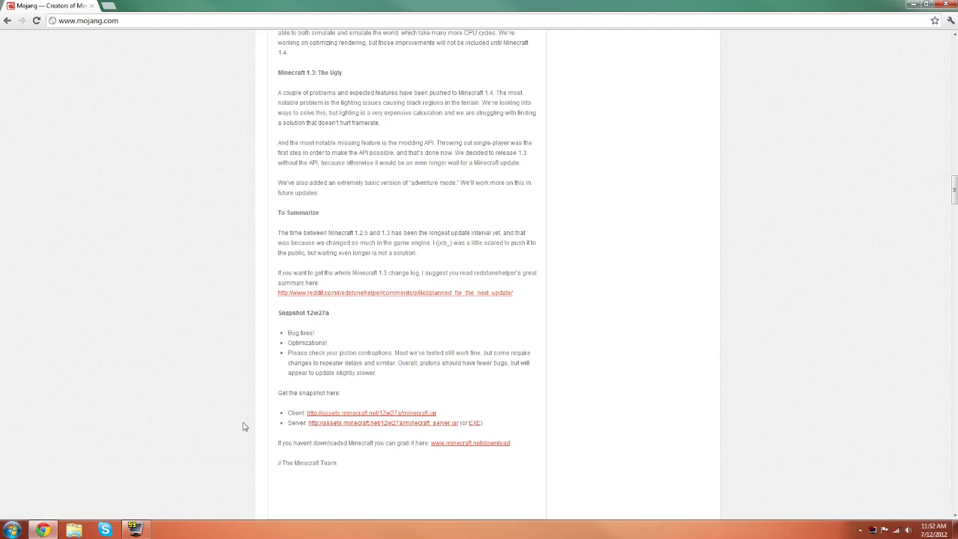
mouse_move(231, 412)
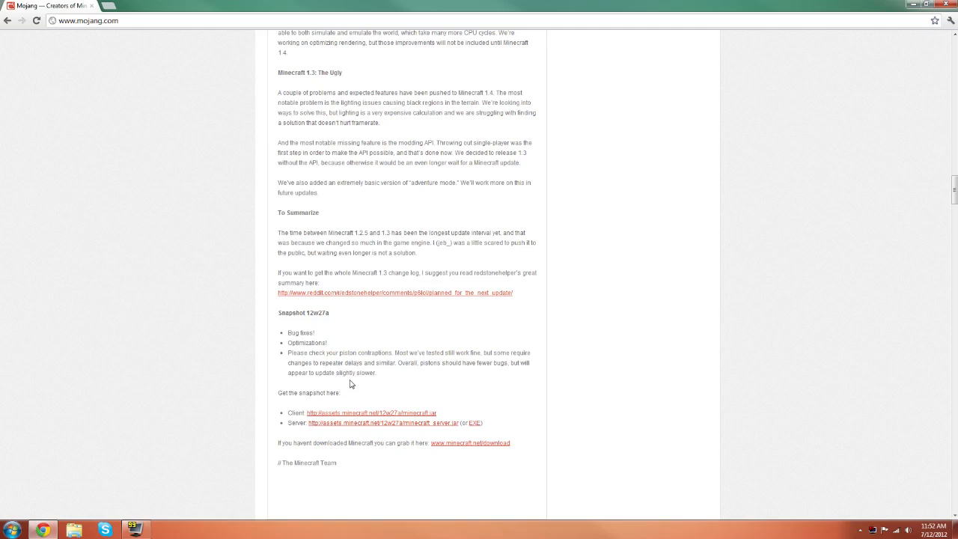
mouse_move(358, 397)
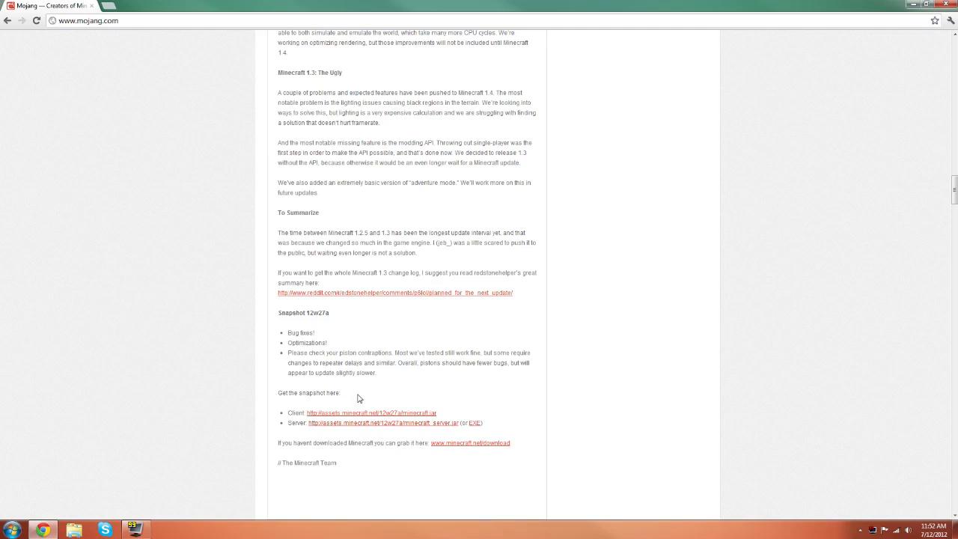
With the downloaded jars on the desktop, search the Start menu for %appdata%
left_click_drag(276, 392, 333, 393)
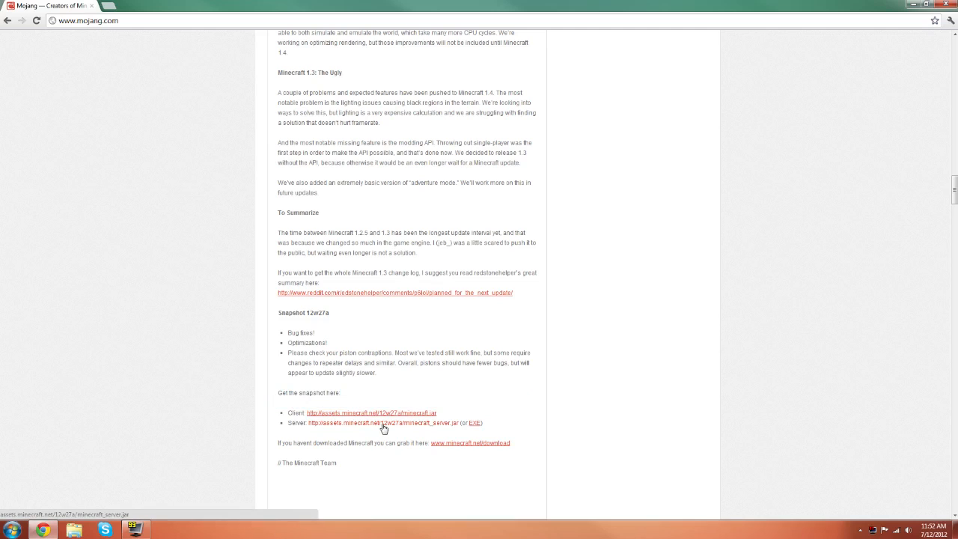
mouse_move(396, 431)
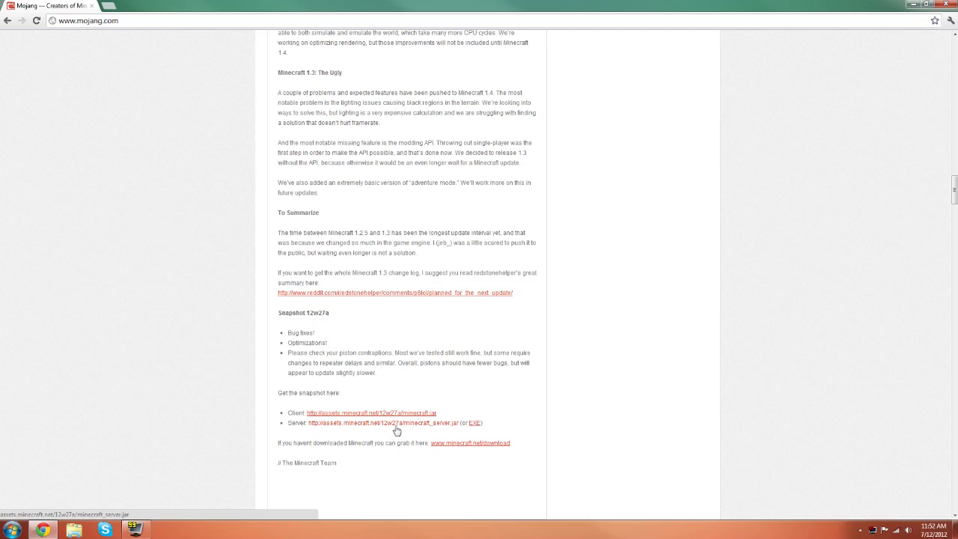
mouse_move(430, 412)
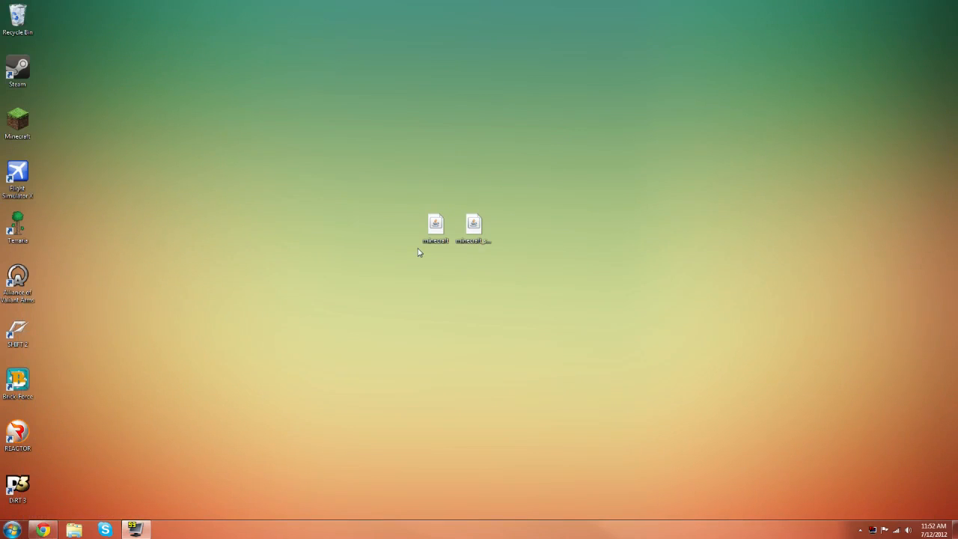
mouse_move(423, 252)
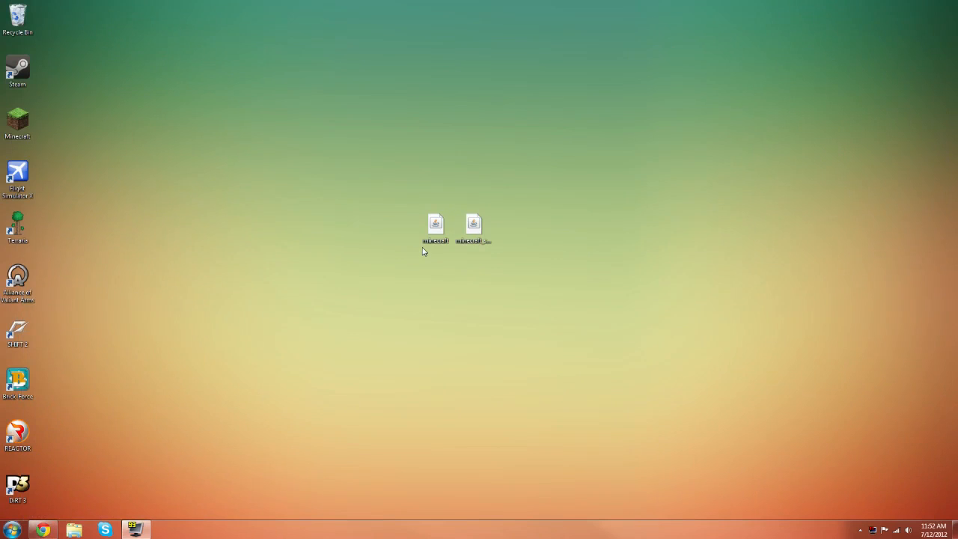
left_click(436, 225)
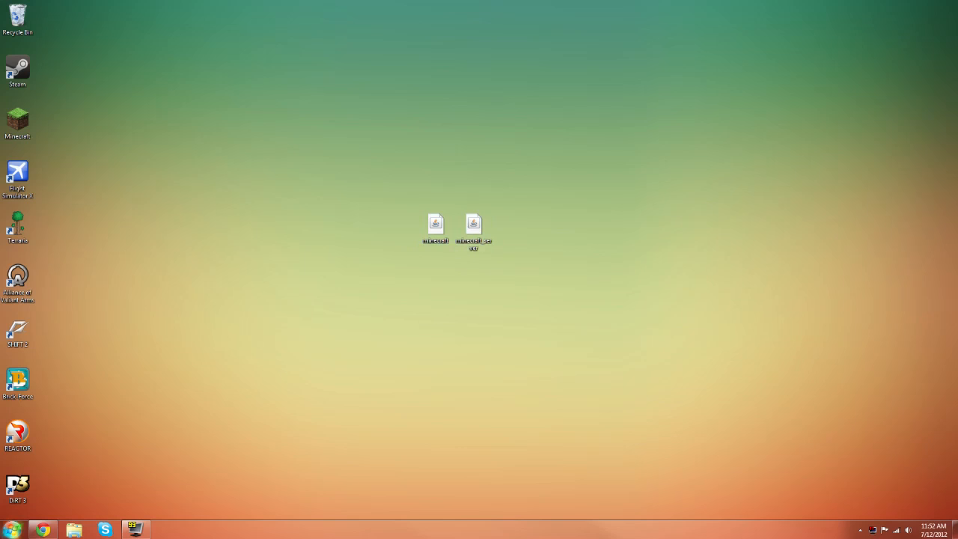
type("%app")
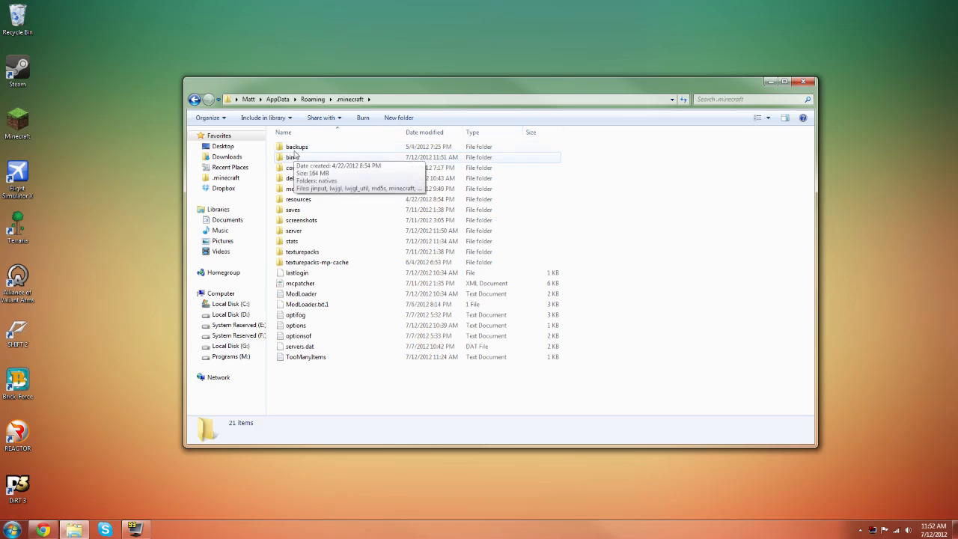
mouse_move(333, 248)
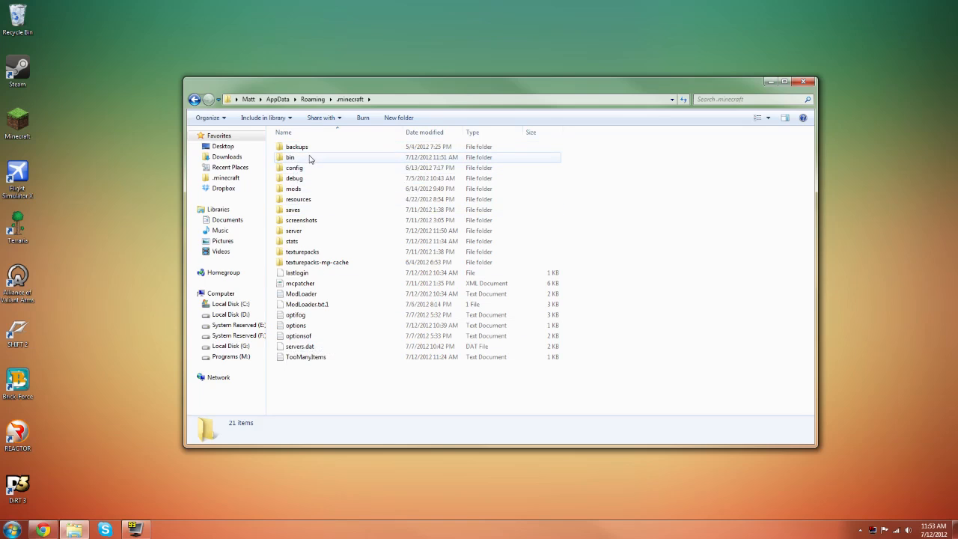
Open the bin folder inside .minecraft
double_click(290, 157)
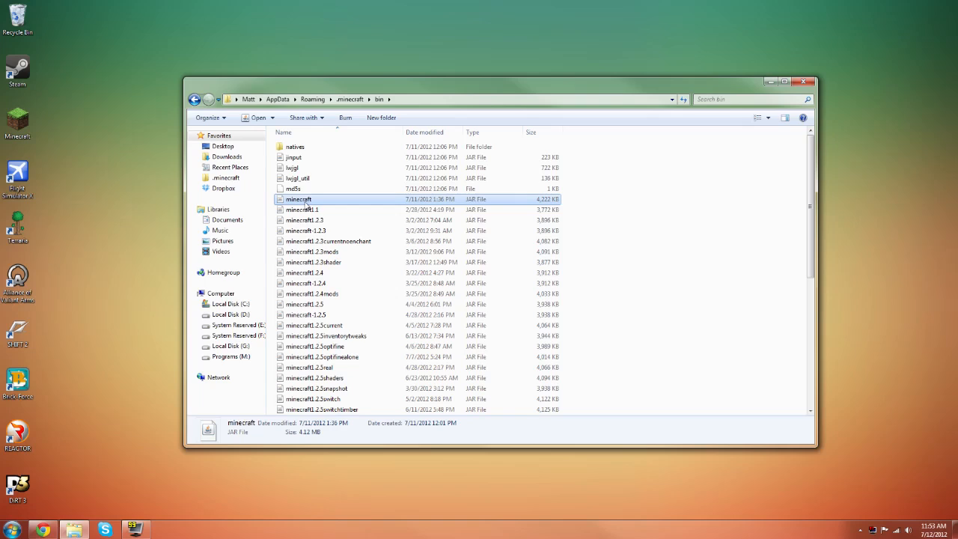
mouse_move(331, 209)
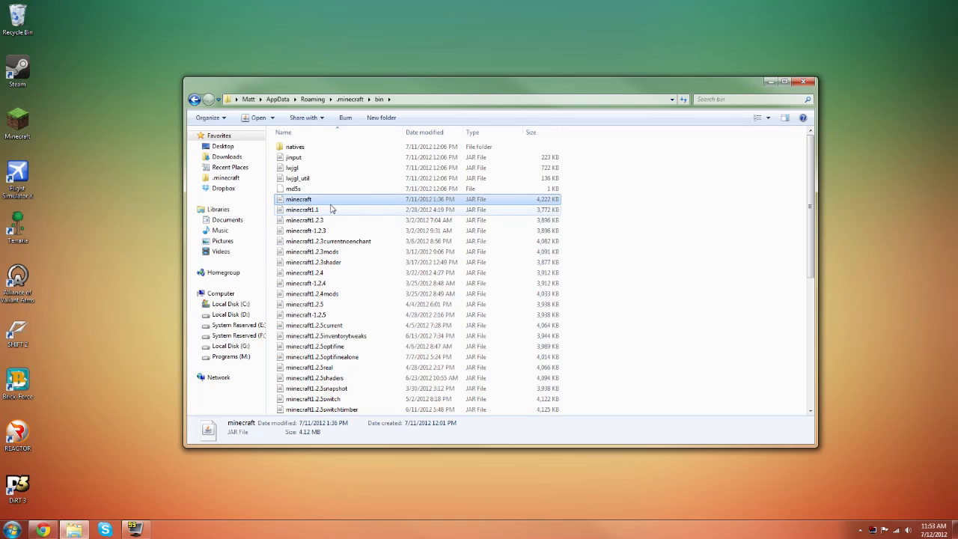
mouse_move(323, 204)
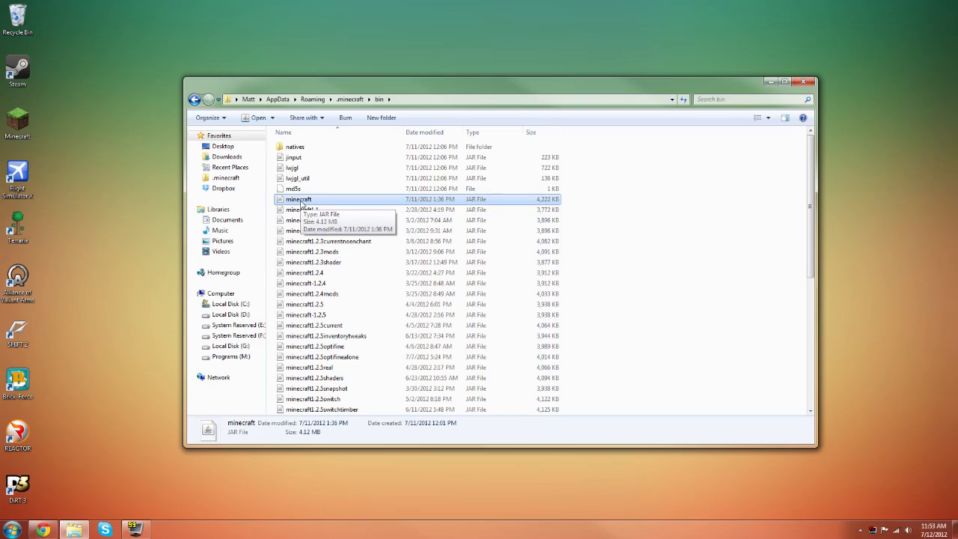
Rename the old minecraft.jar in bin to minecraft1.2.5switchnew as a backup
right_click(299, 199)
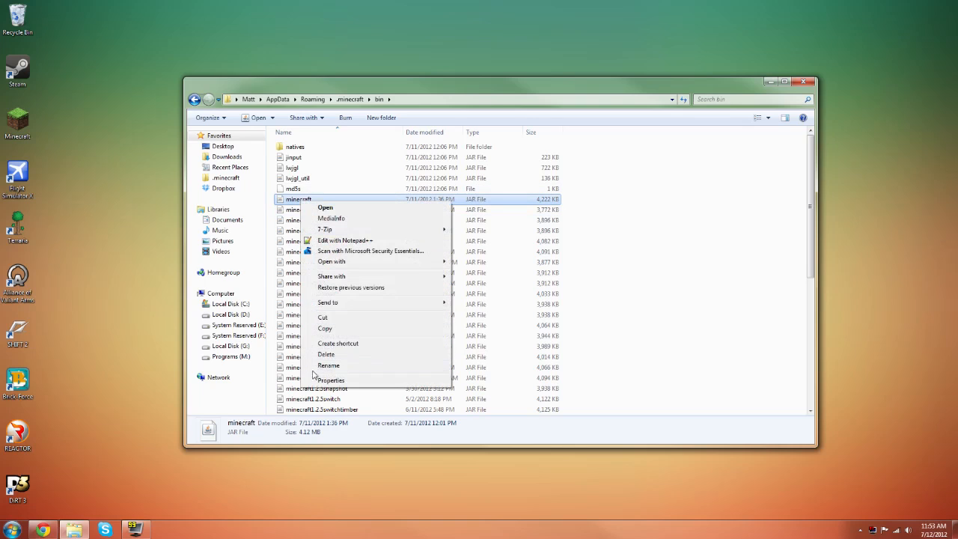
left_click(328, 366)
type("1.2.5")
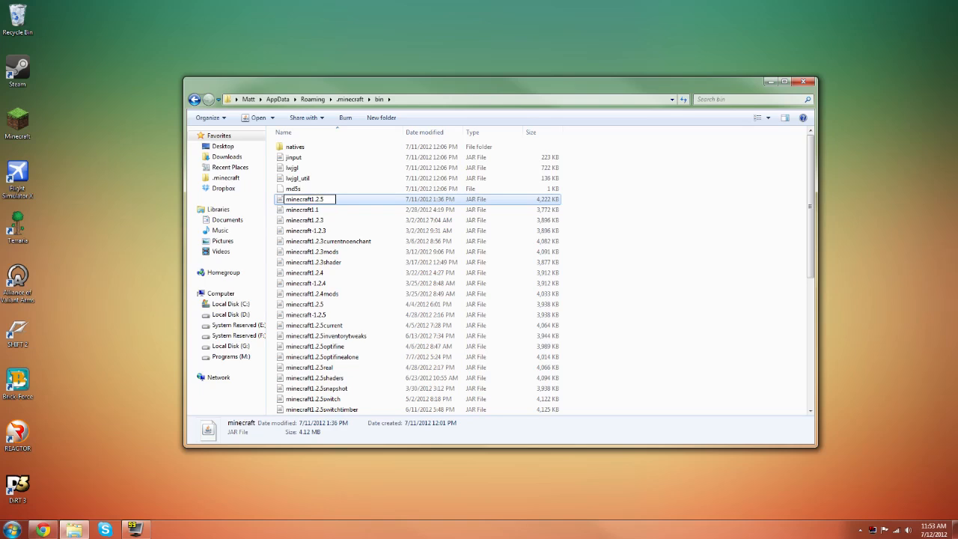
type("a")
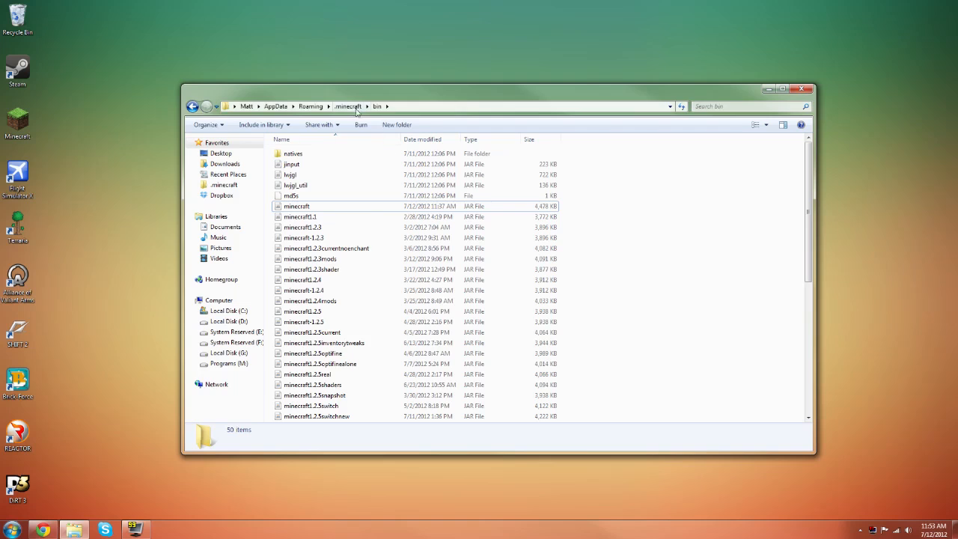
Place the new minecraft_server.jar in the .minecraft server folder
left_click(347, 106)
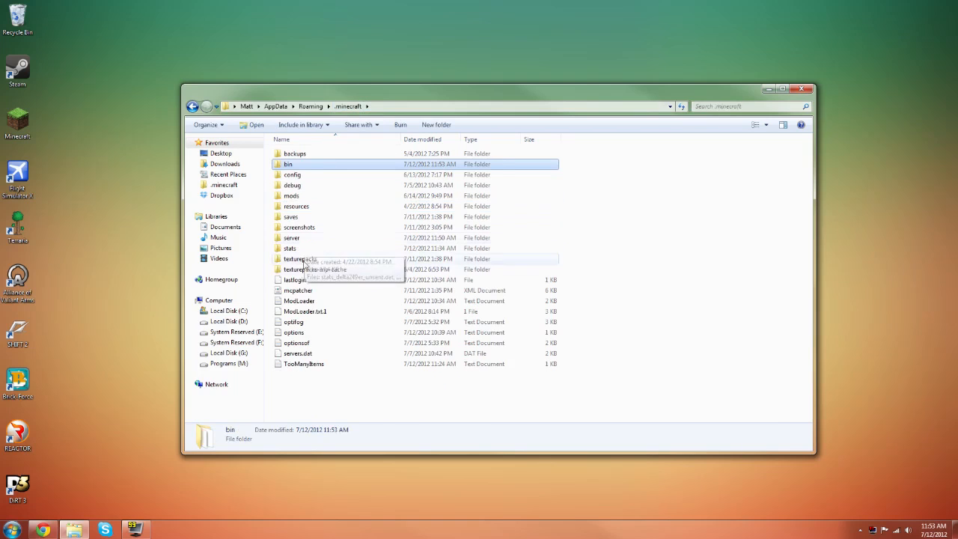
mouse_move(305, 245)
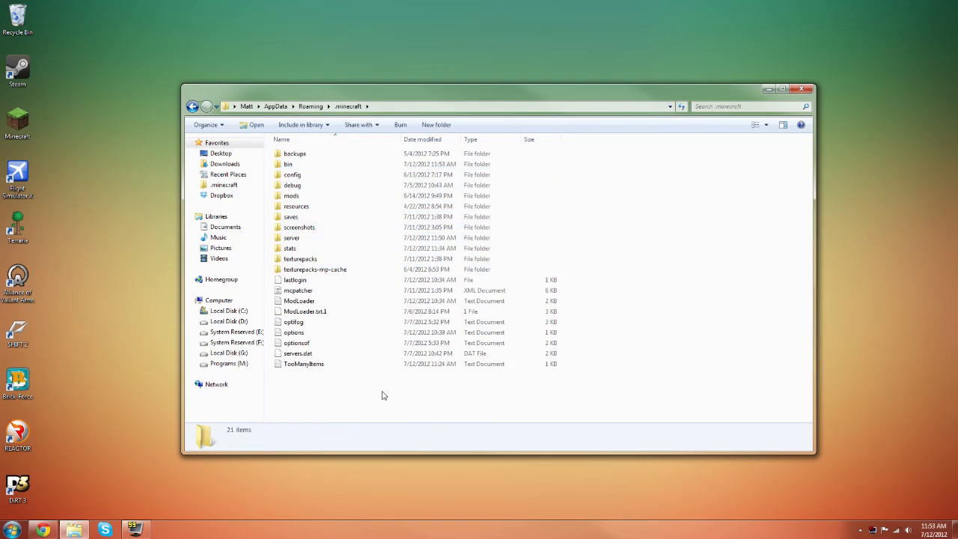
right_click(384, 395)
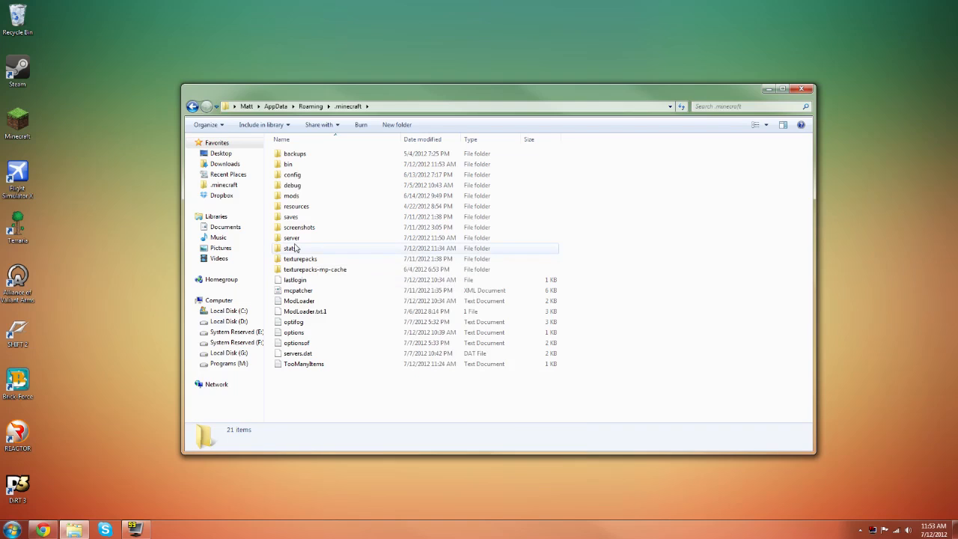
double_click(291, 237)
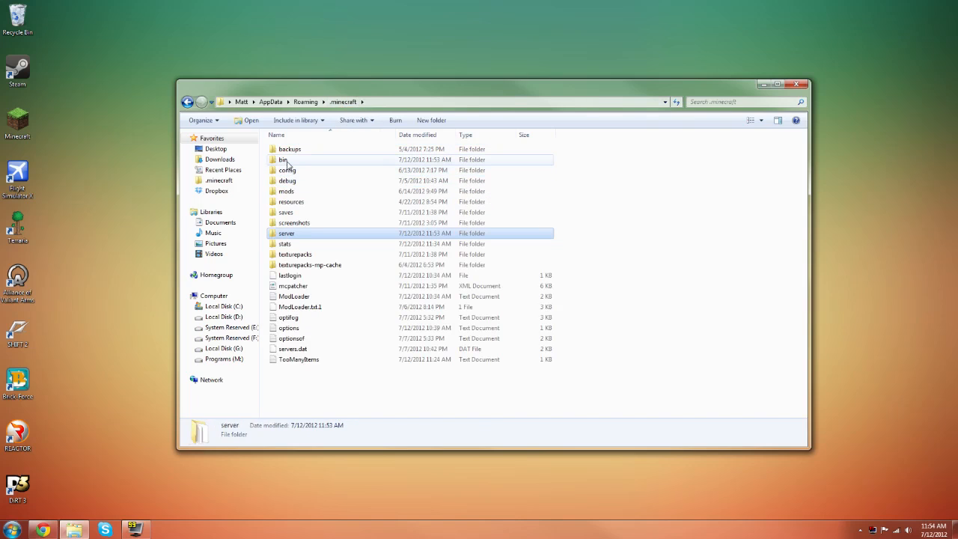
In bin, rename the new minecraft jar toward minecraft12w27a, correcting typos
double_click(283, 159)
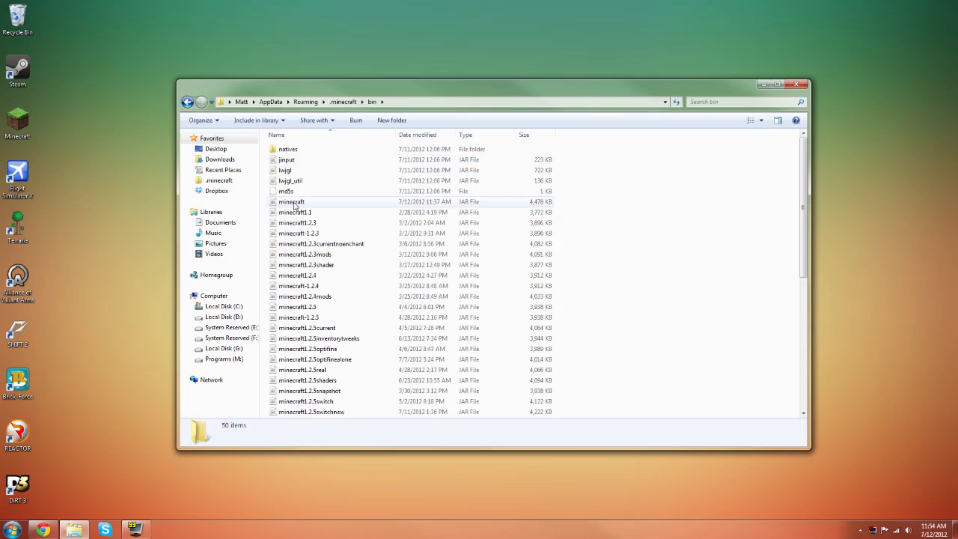
right_click(291, 201)
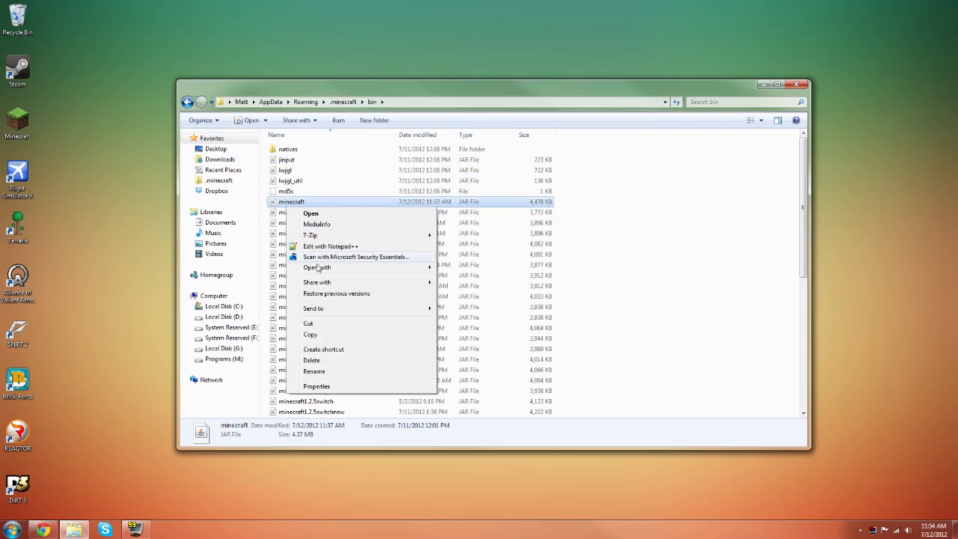
left_click(313, 371)
type("12w2")
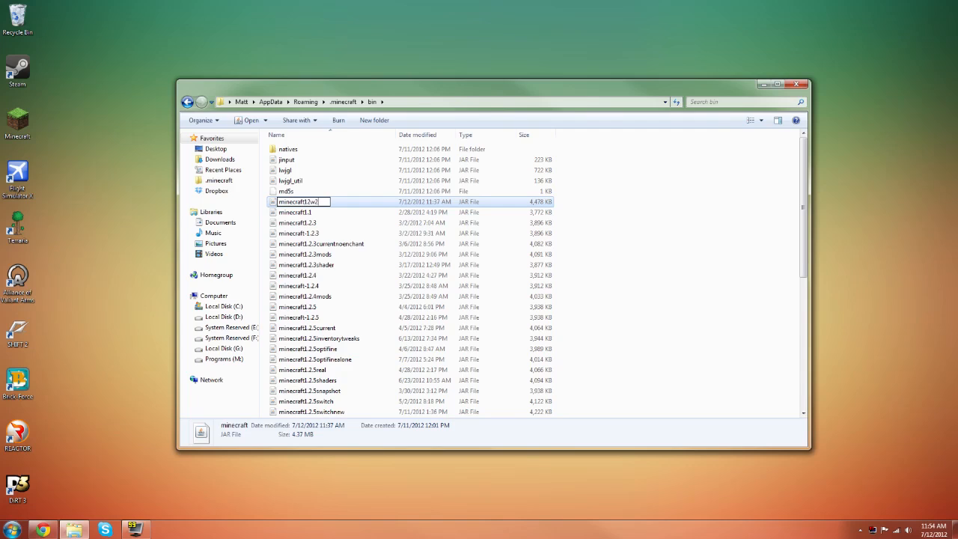
type("7a")
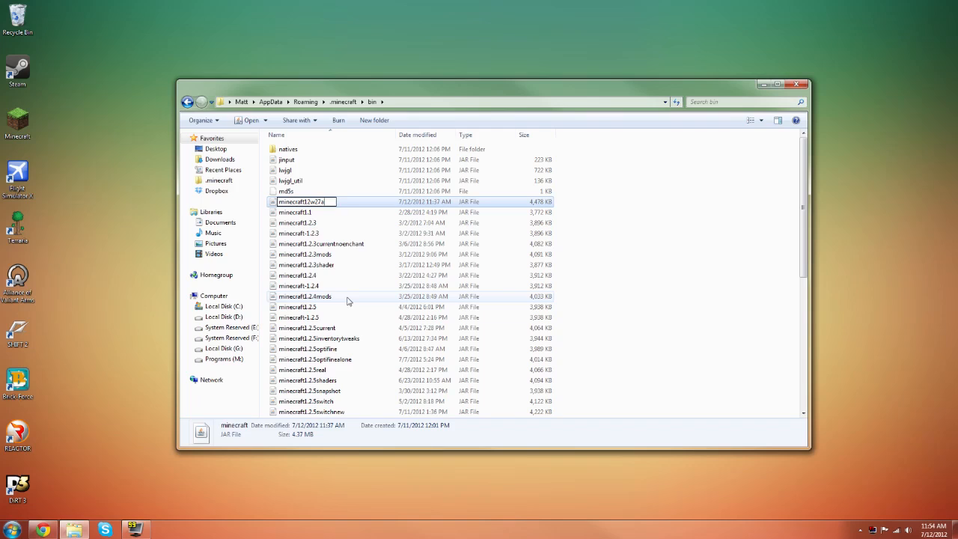
key("Backspace")
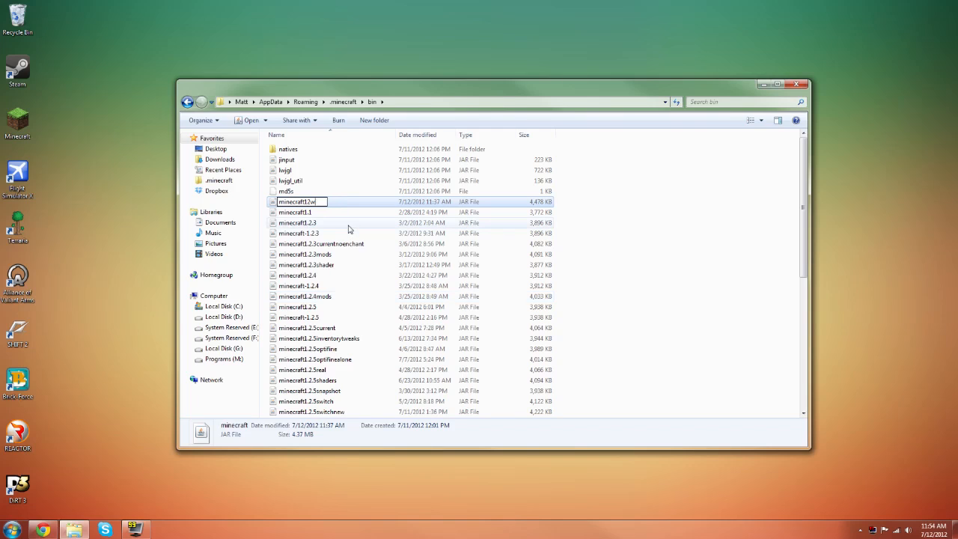